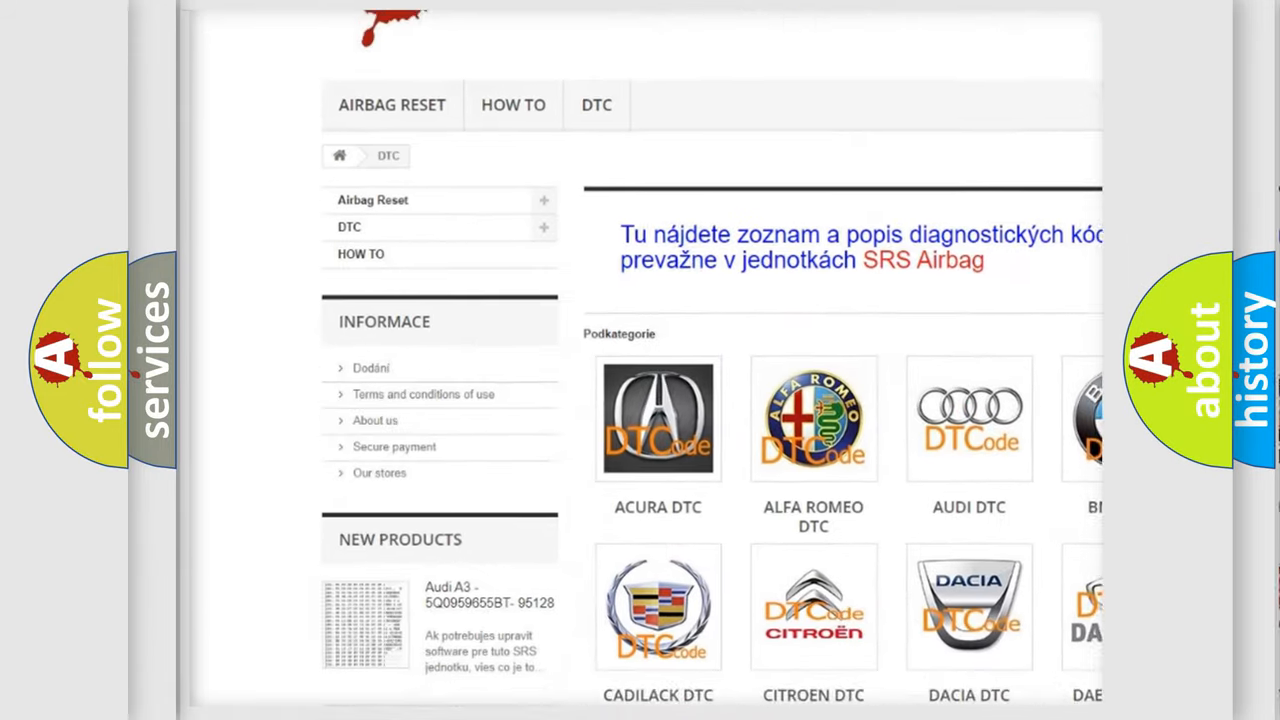
pyautogui.scroll(-3)
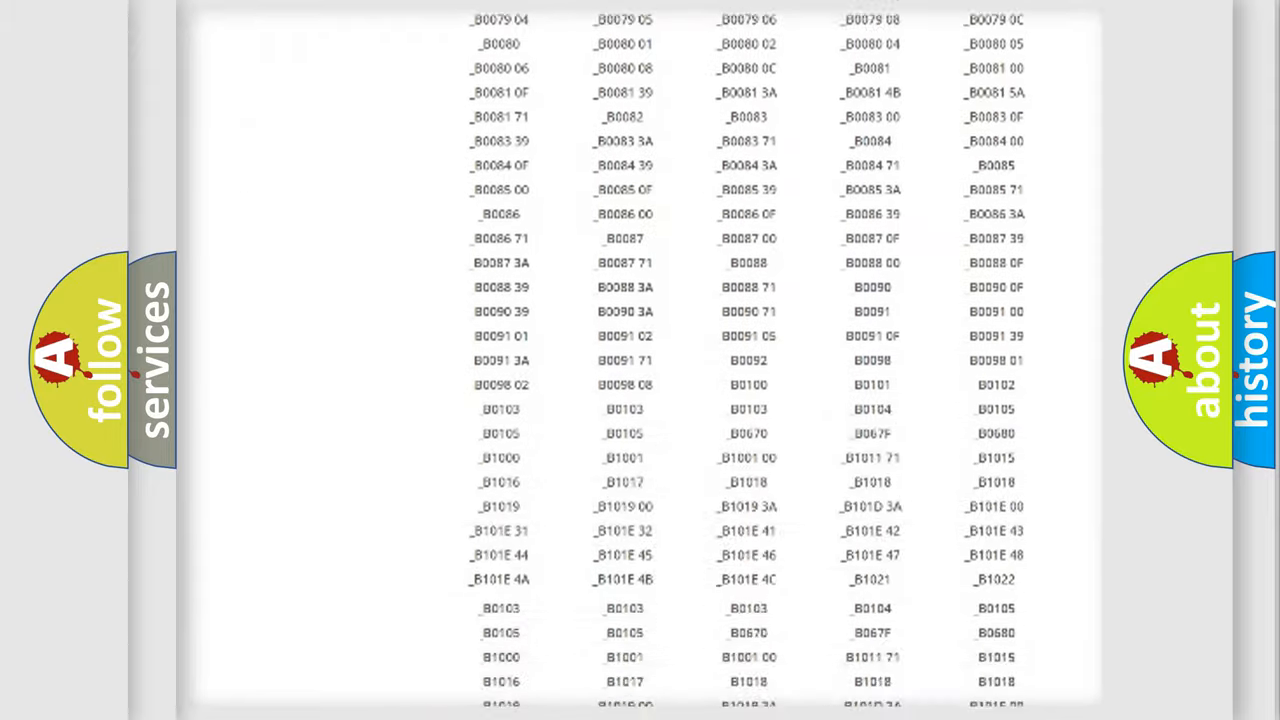
pyautogui.scroll(3)
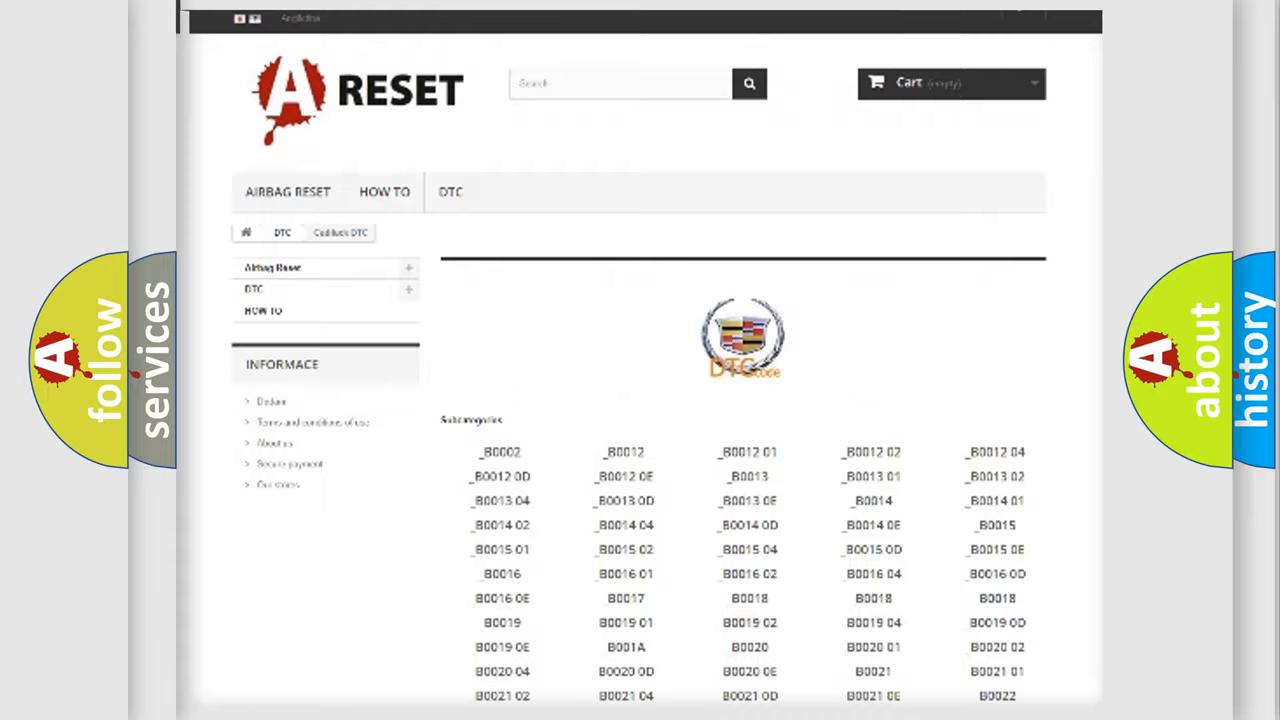